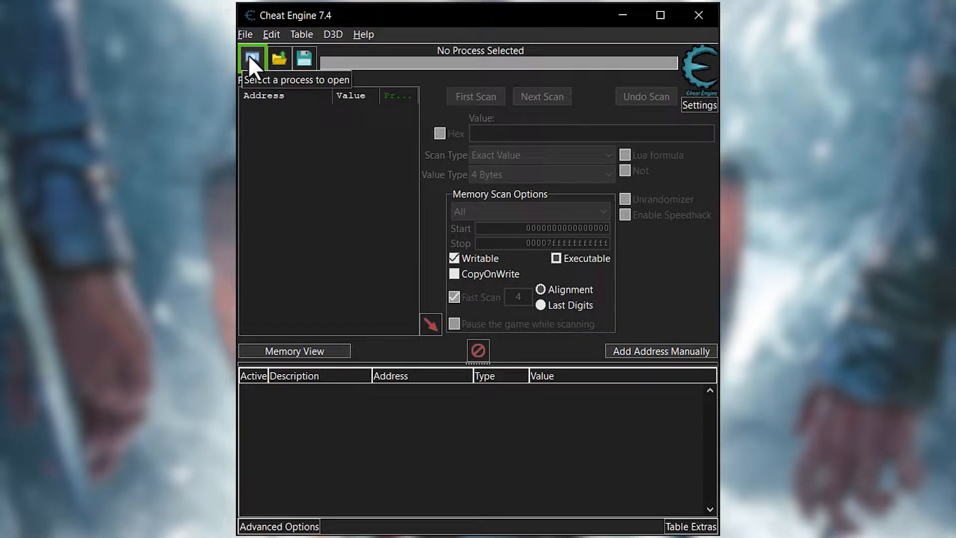
- Attach Cheat Engine to the 00002C28-ACC.exe game process
left_click(252, 59)
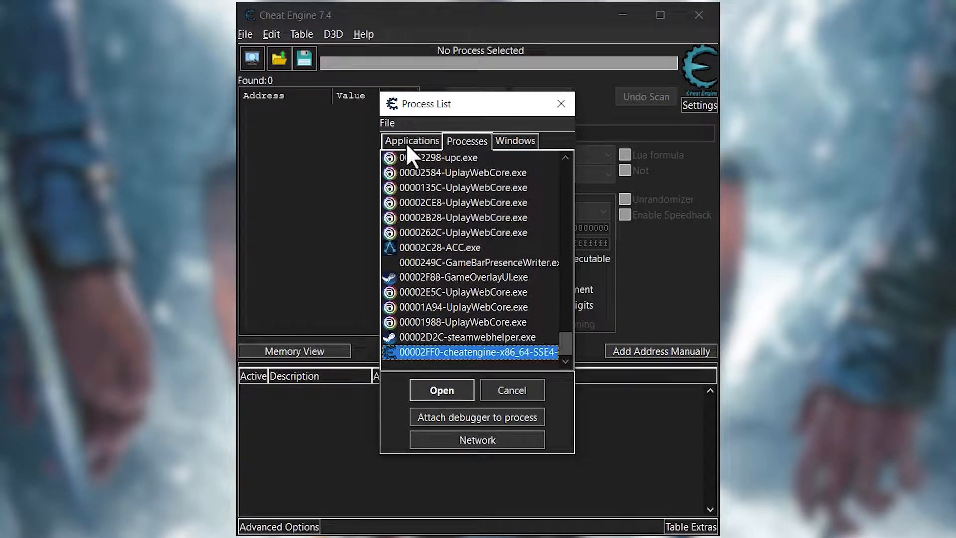
mouse_move(408, 151)
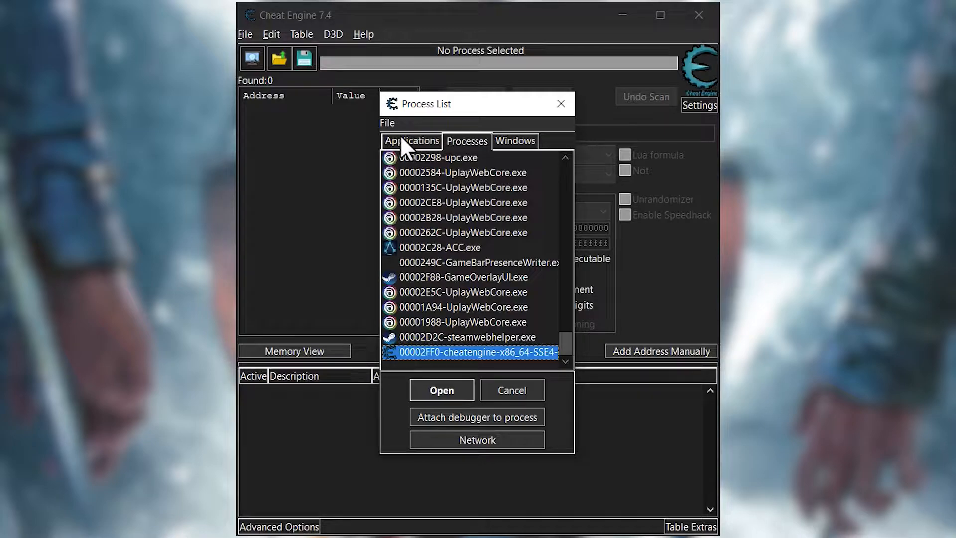
left_click(441, 389)
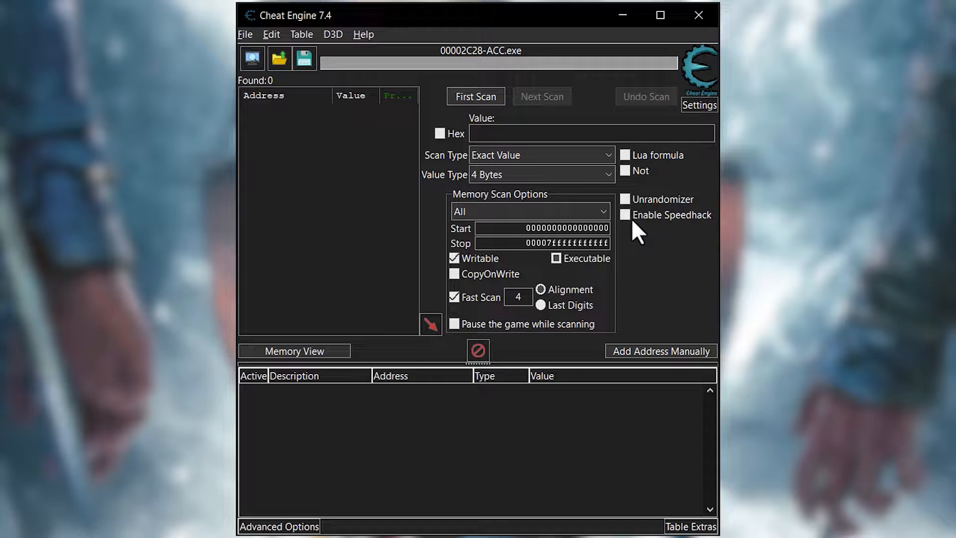
- Enable Speedhack and select the 1.0 Speed value for replacement
left_click(625, 215)
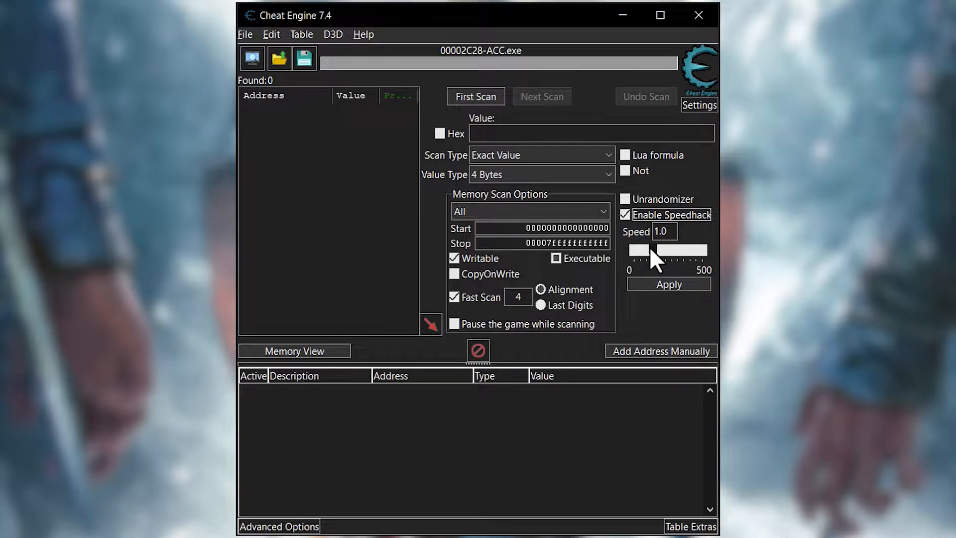
triple_click(660, 231)
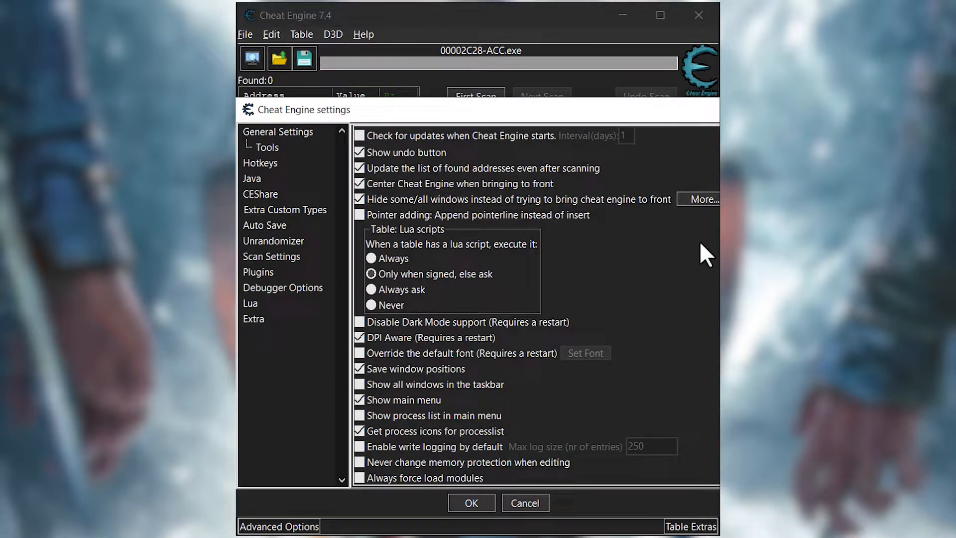
mouse_move(668, 509)
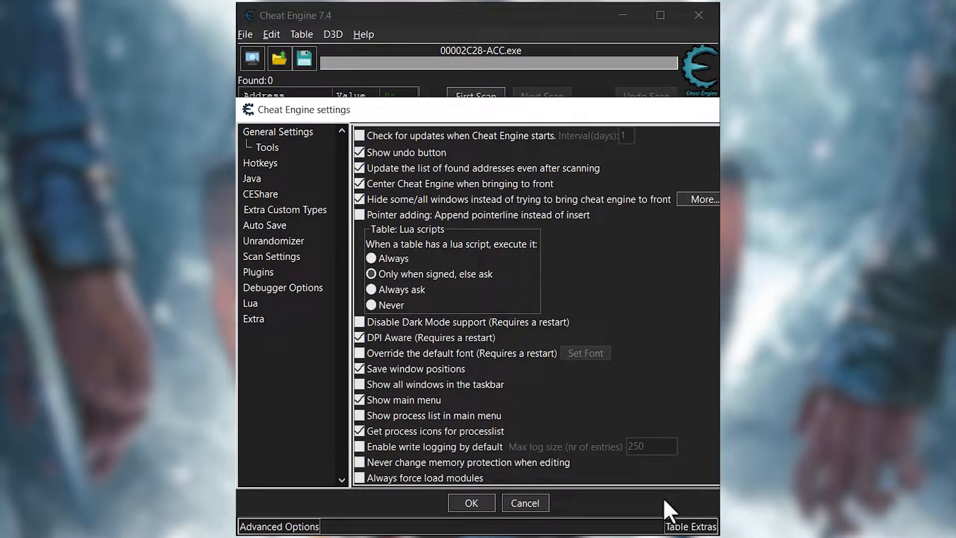
mouse_move(510, 149)
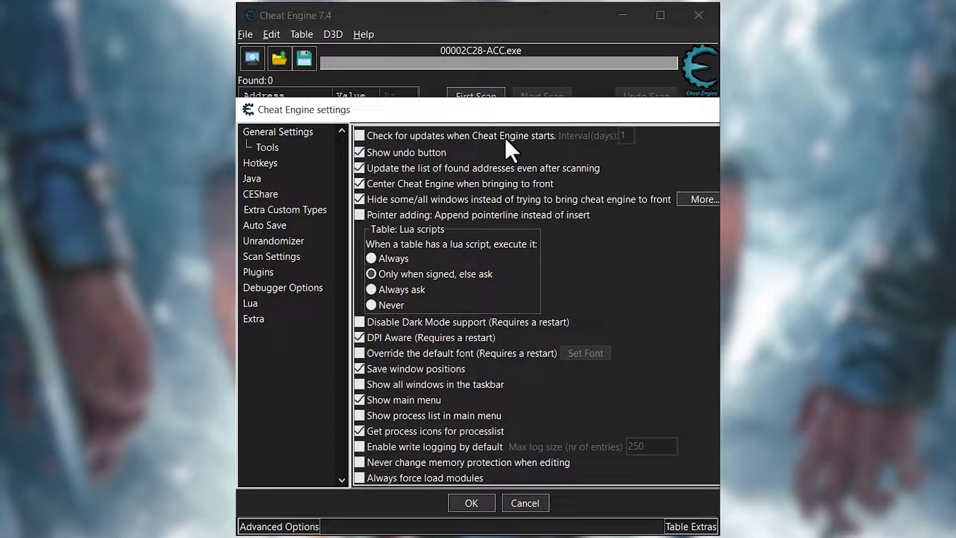
- Go to the Hotkeys page of the Cheat Engine settings
left_click(260, 163)
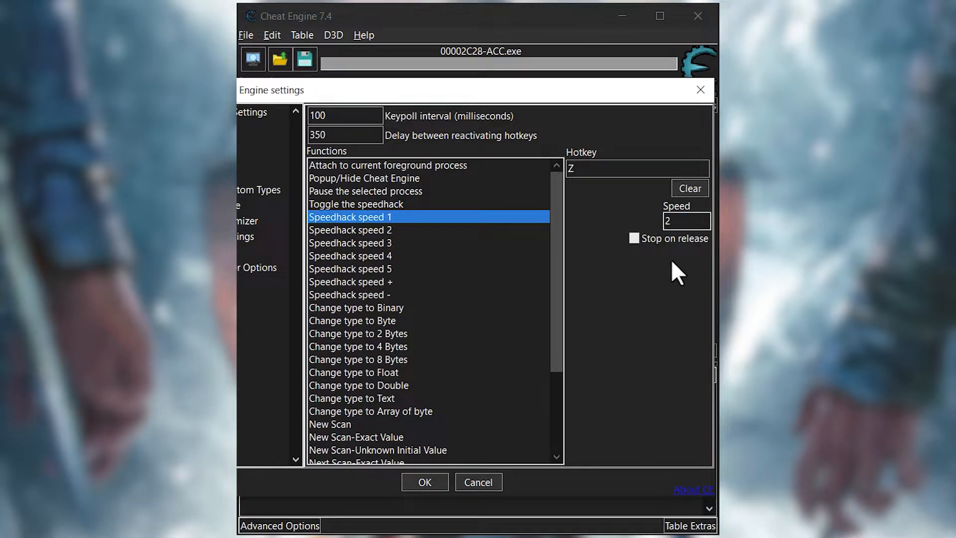
- Bind X to Speedhack speed 2 and give Speedhack speed 3 a speed of 200
left_click(351, 230)
type("X")
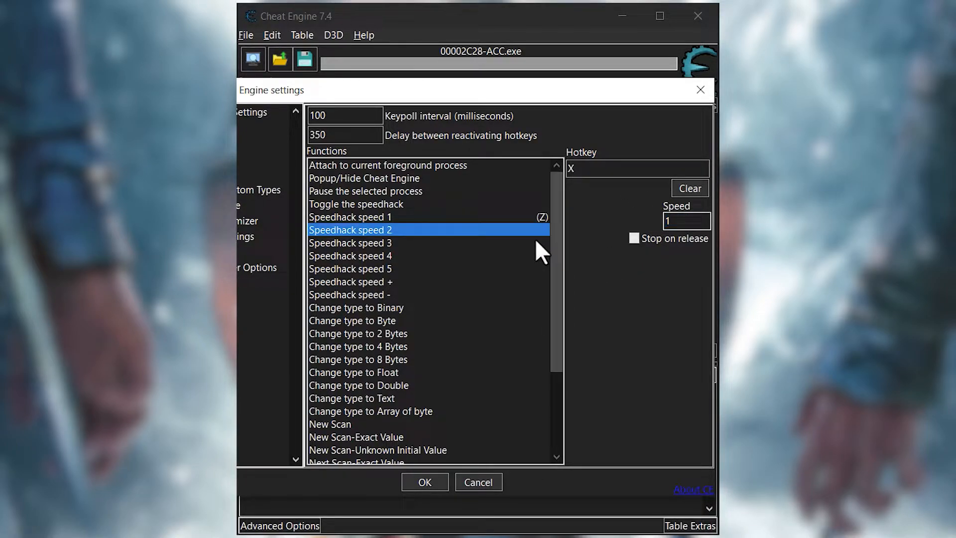
left_click(350, 242)
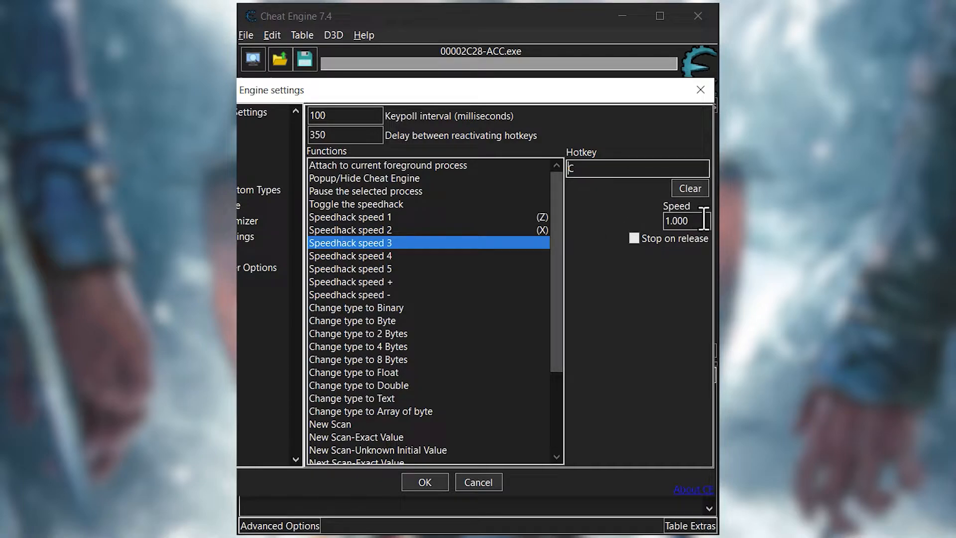
type("200")
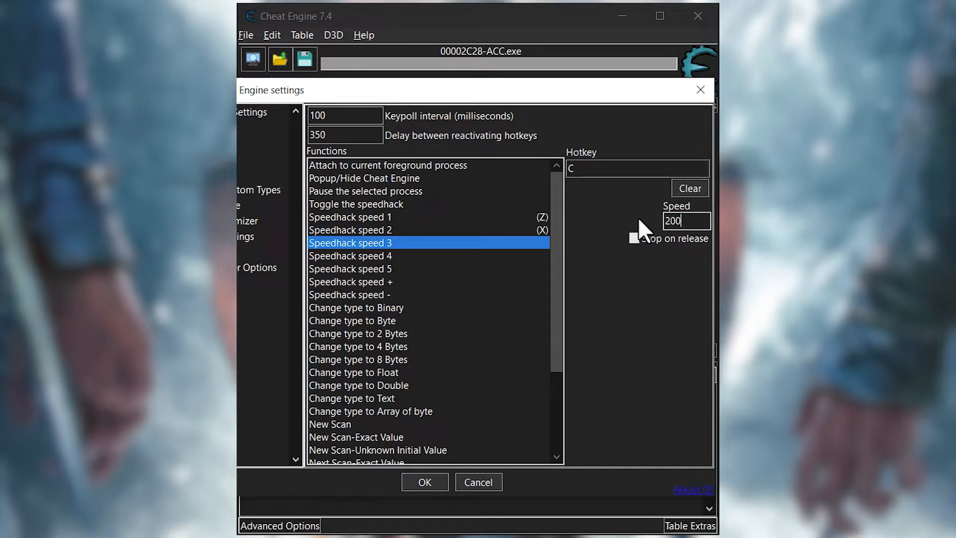